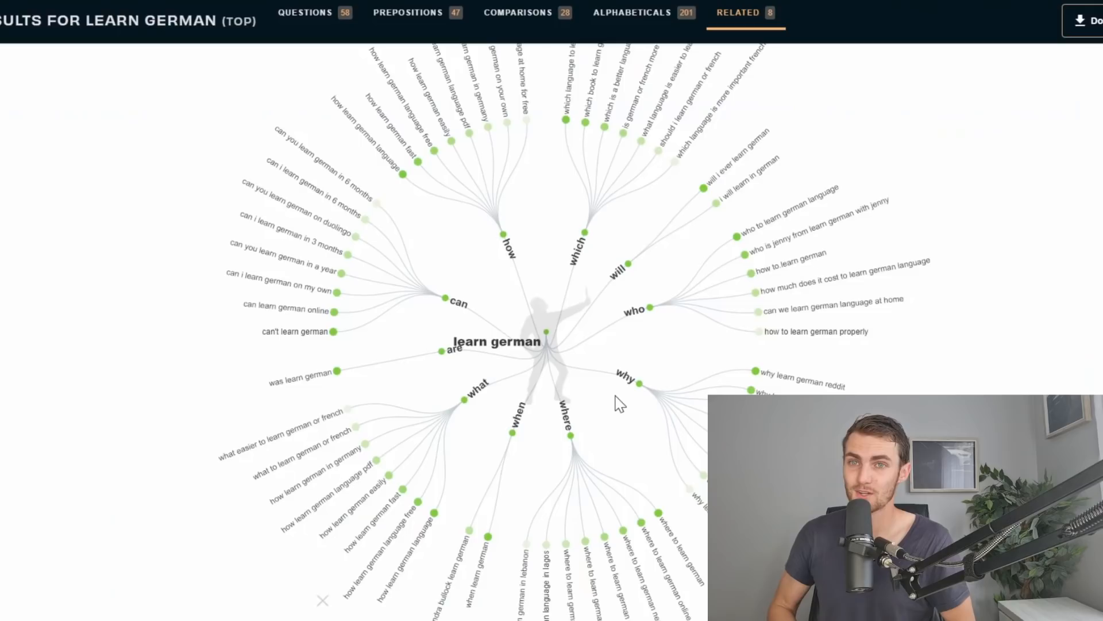
pyautogui.moveTo(524, 256)
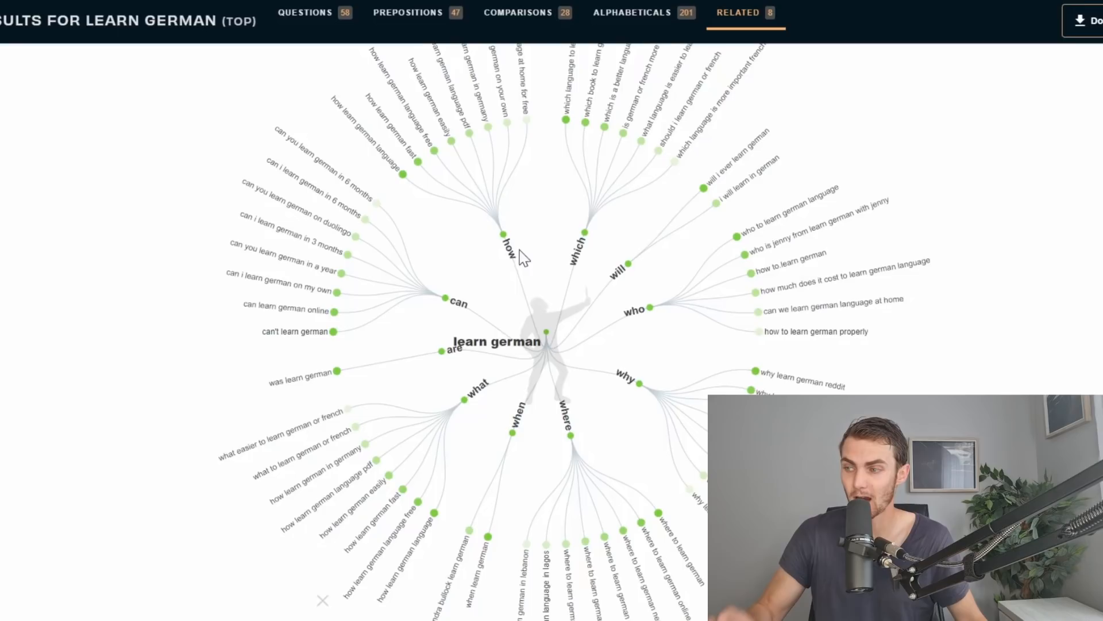
pyautogui.moveTo(252, 325)
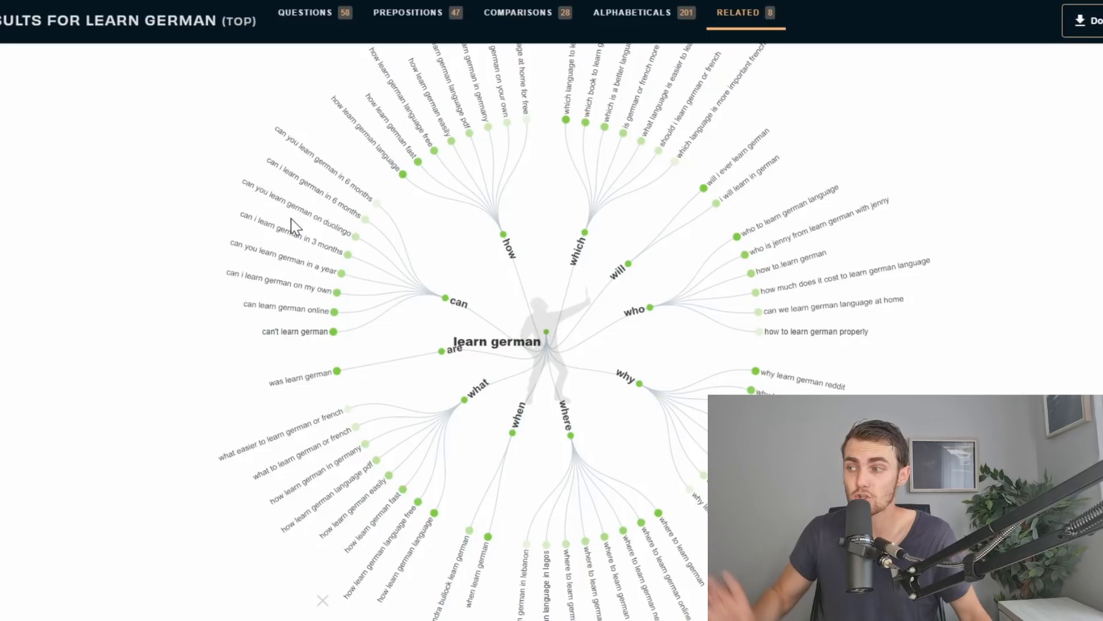
pyautogui.moveTo(398, 125)
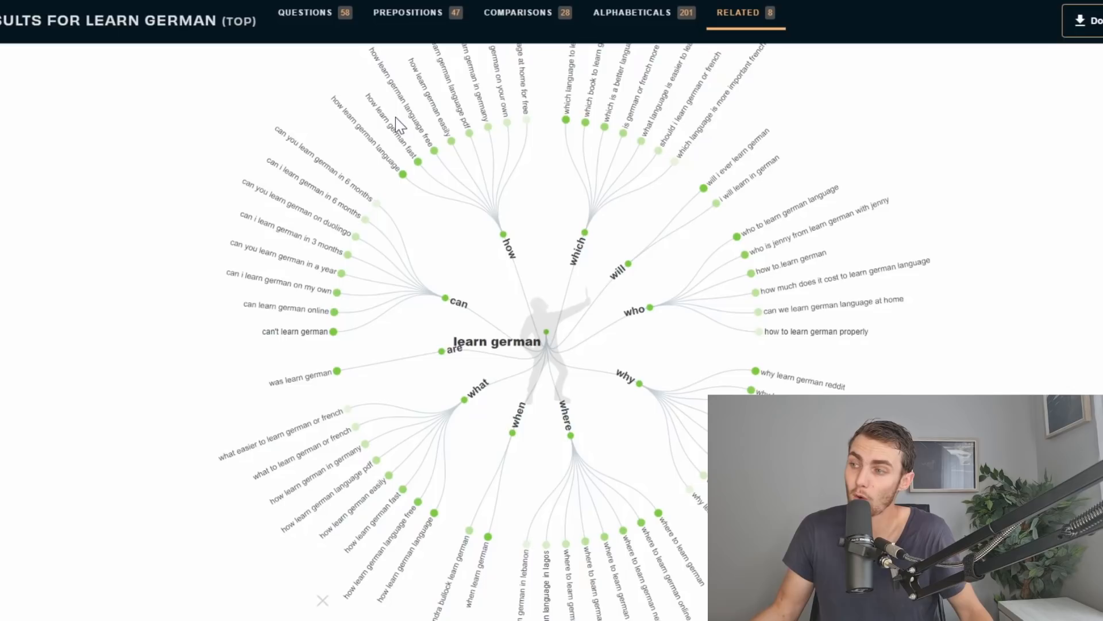
pyautogui.moveTo(756, 285)
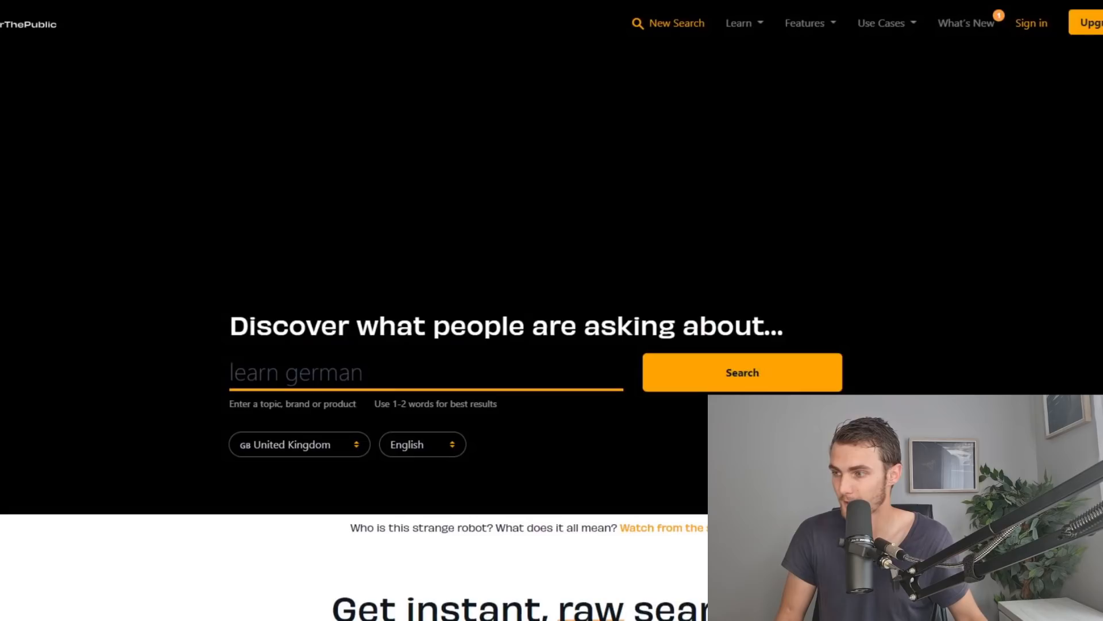
pyautogui.click(741, 371)
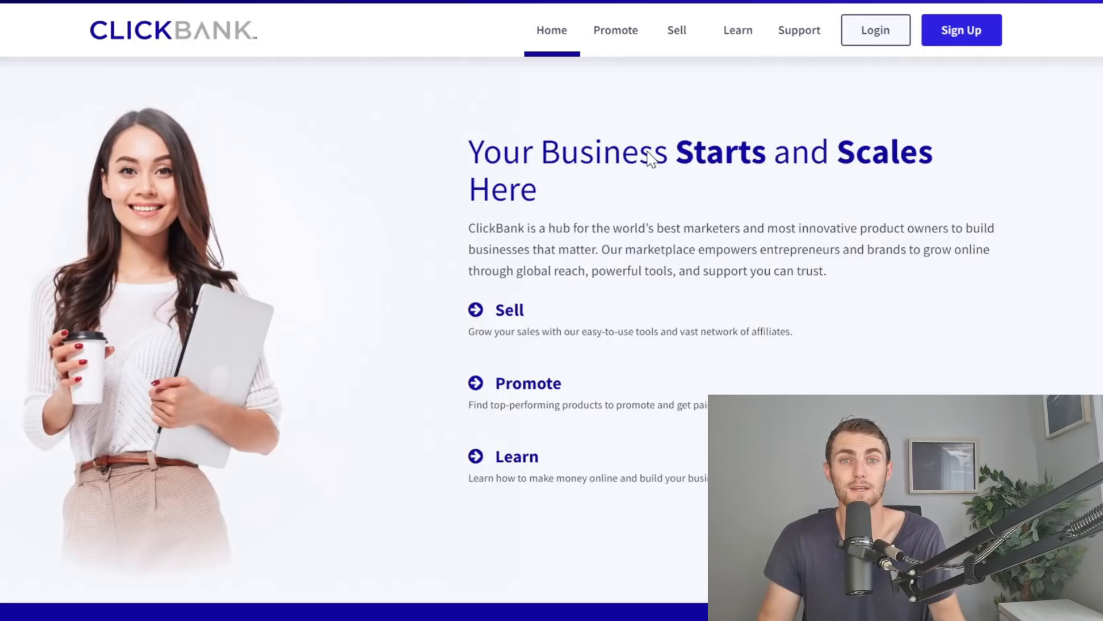
# - Scroll down the ClickBank Marketplace to the list of product categories
pyautogui.scroll(-3)
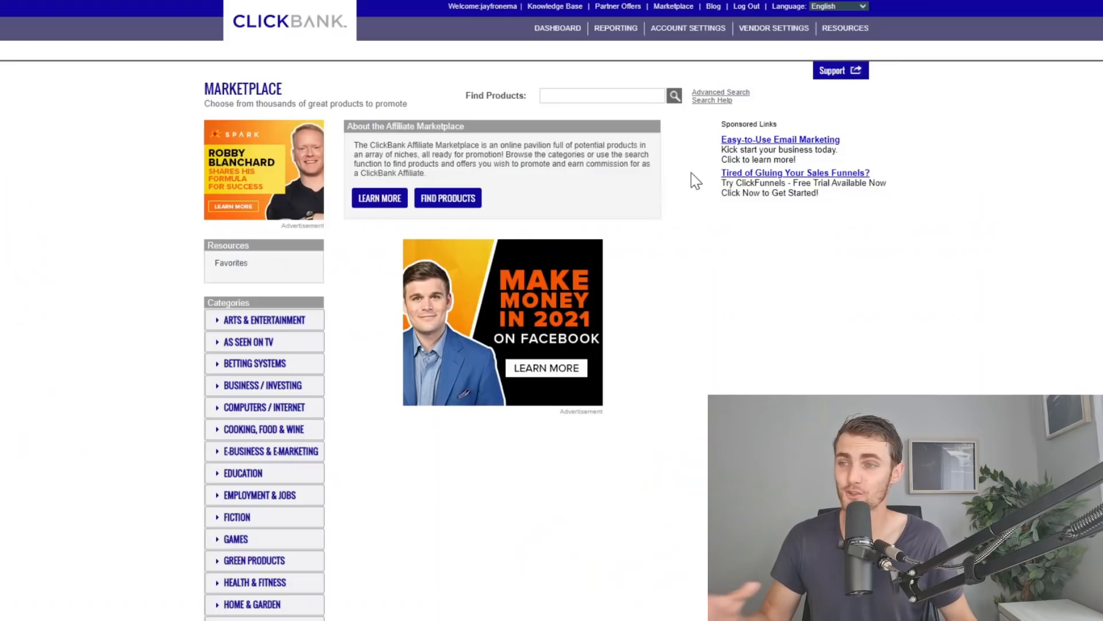
pyautogui.scroll(-3)
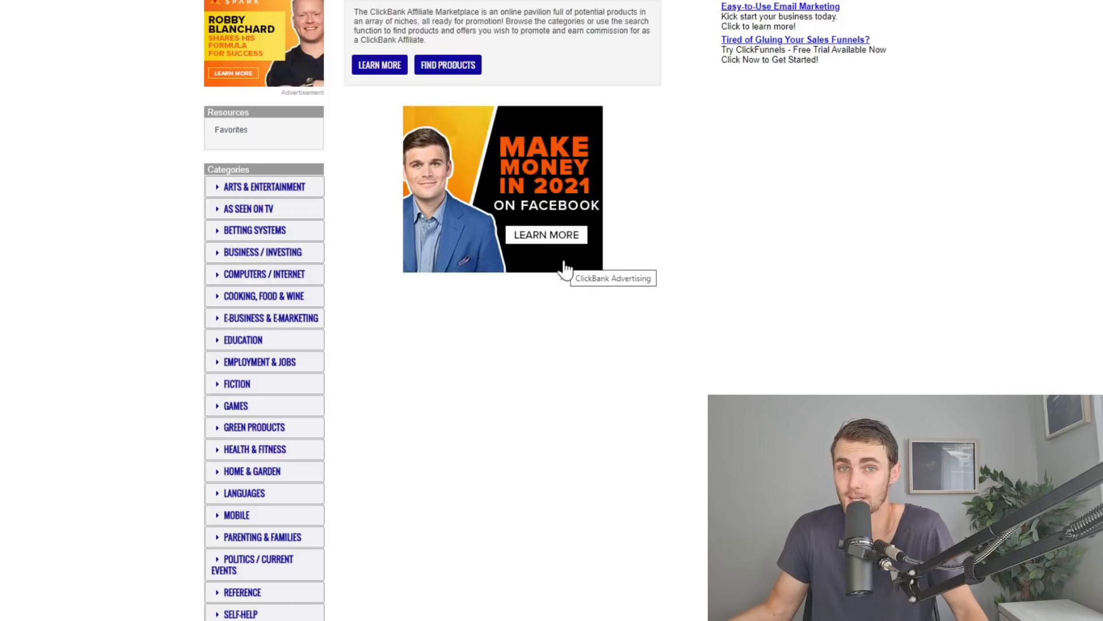
pyautogui.scroll(-3)
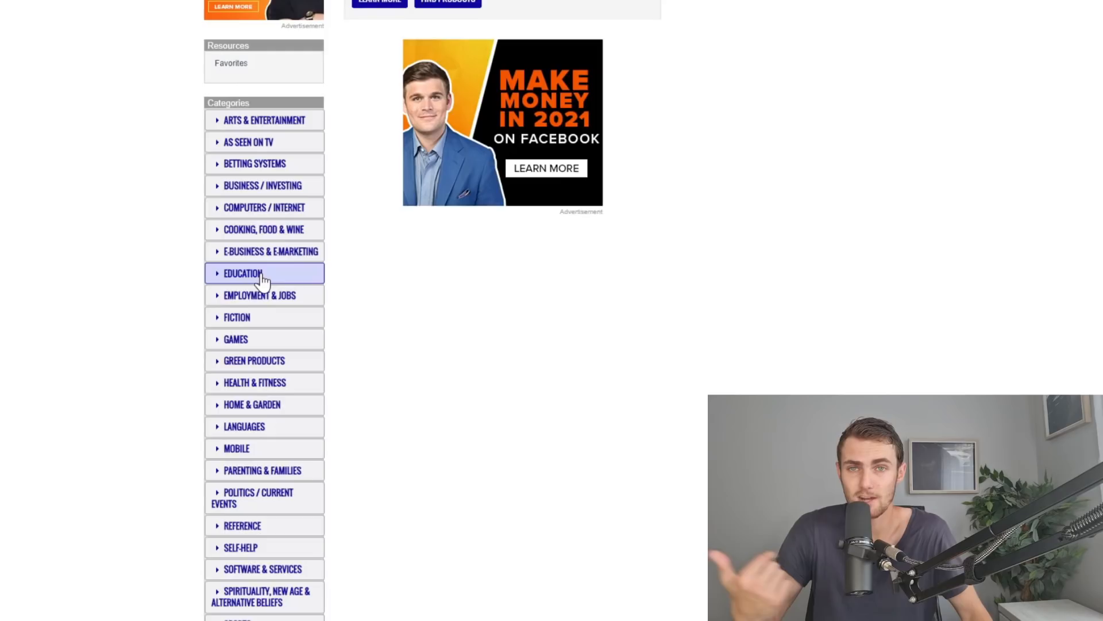
pyautogui.scroll(-3)
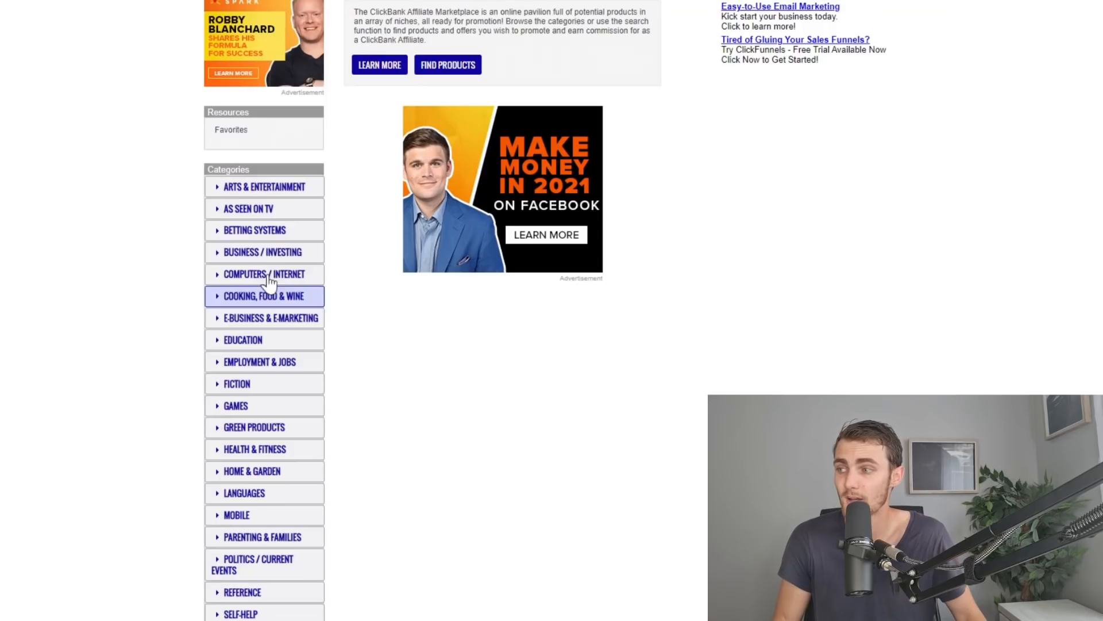
pyautogui.moveTo(285, 318)
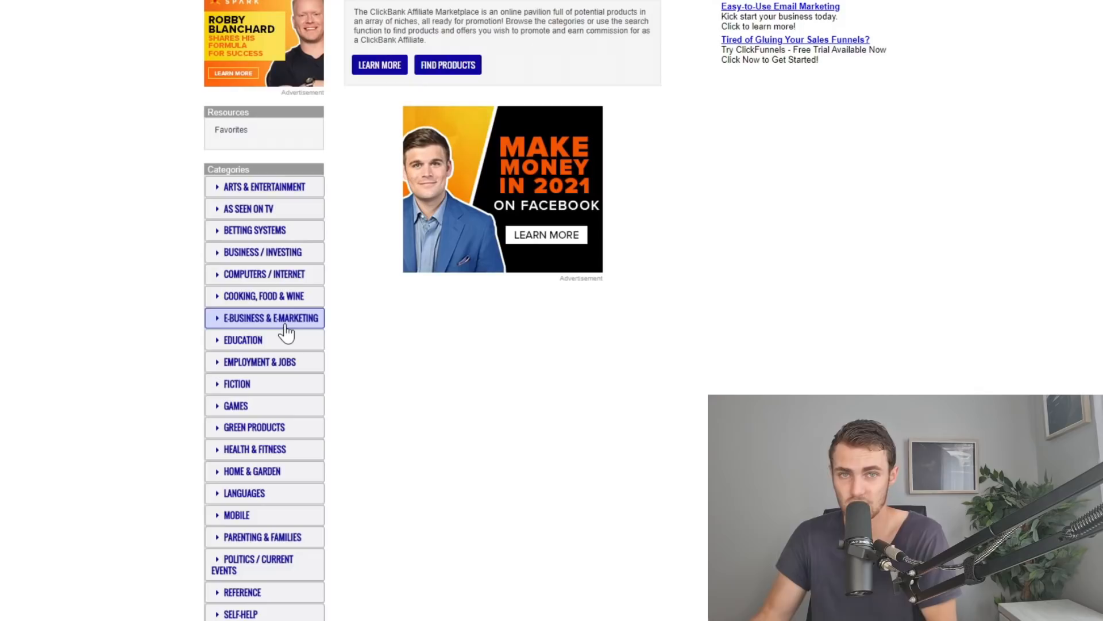
pyautogui.scroll(-3)
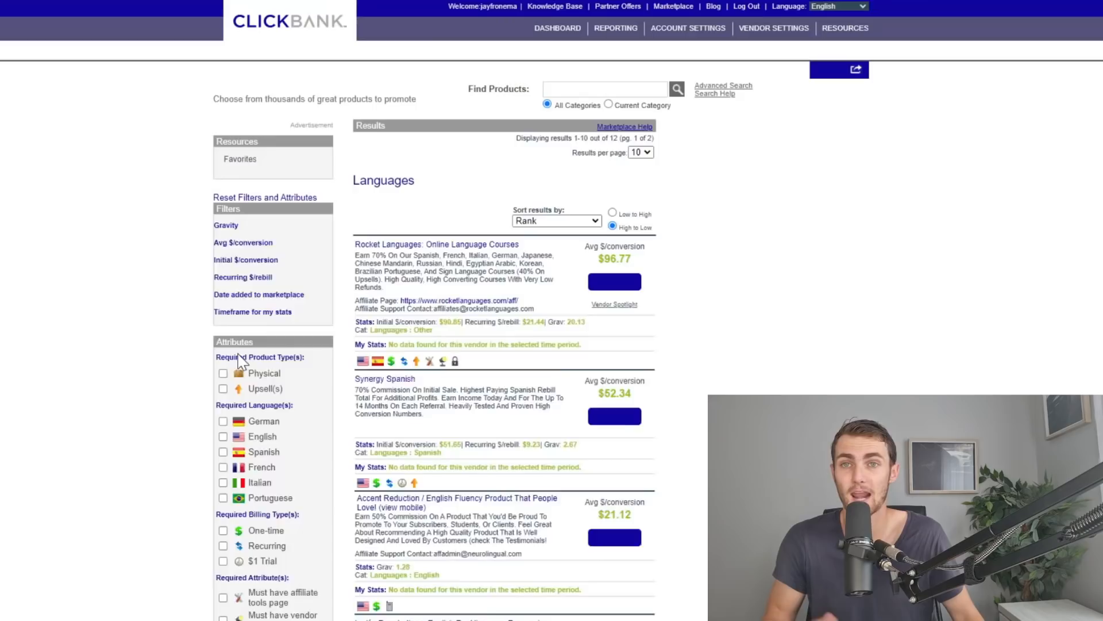
# - Scroll through the Languages category listings where Rocket Languages ranks first
pyautogui.scroll(-3)
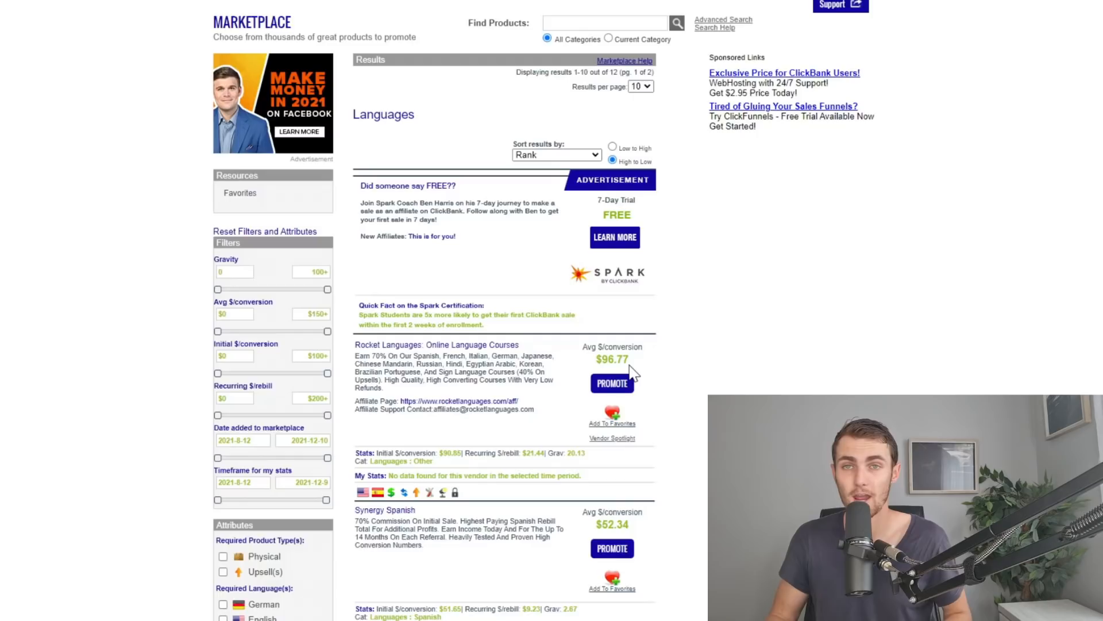
pyautogui.moveTo(402, 492)
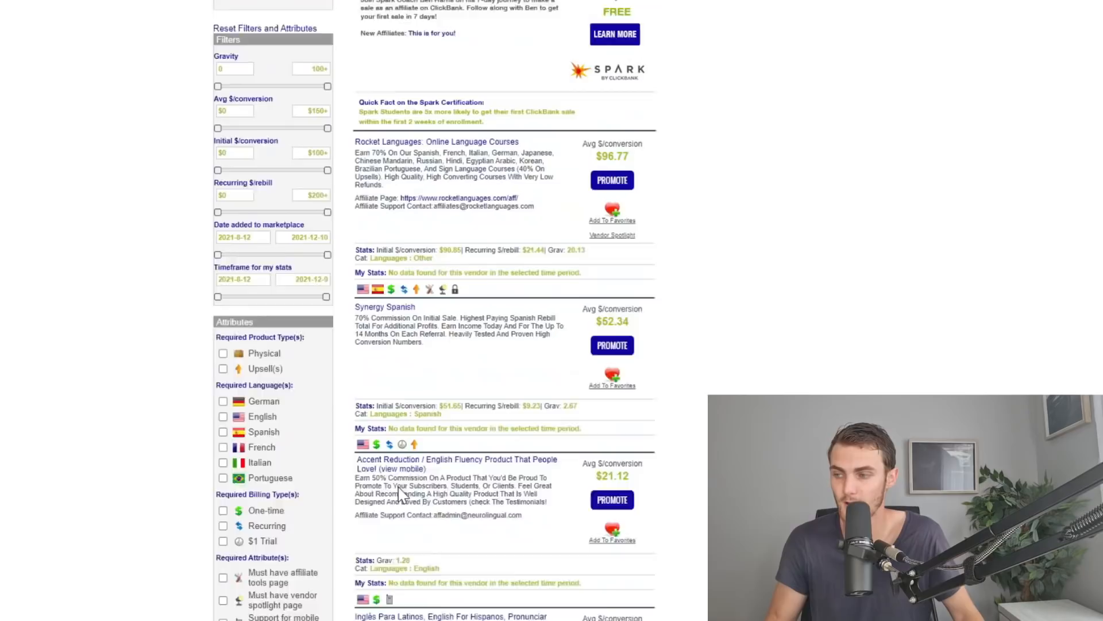
pyautogui.scroll(-3)
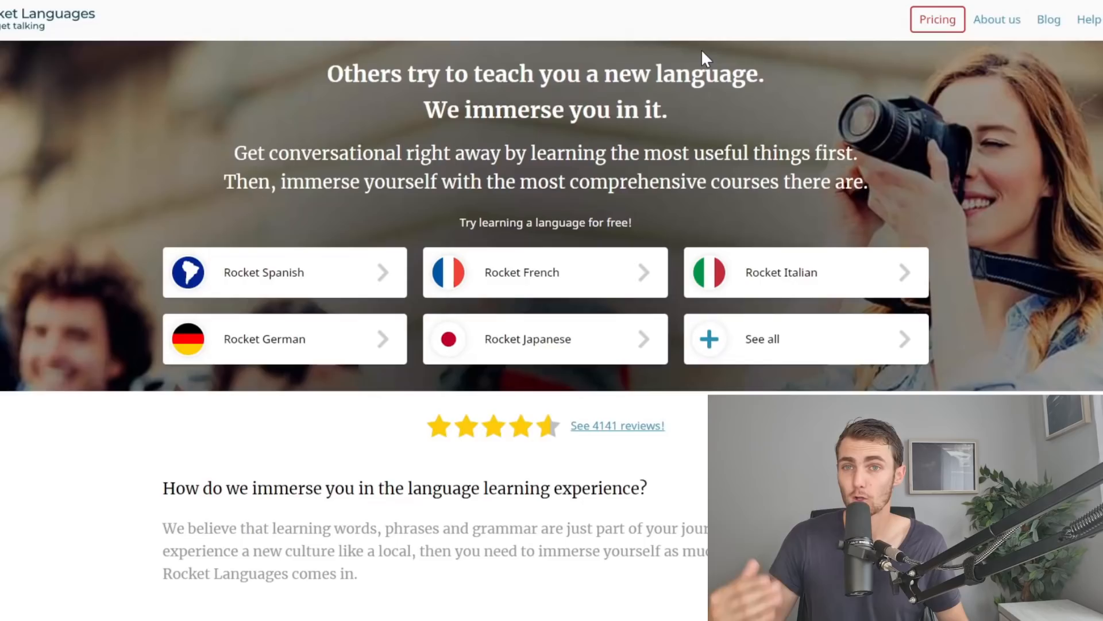
pyautogui.moveTo(860, 256)
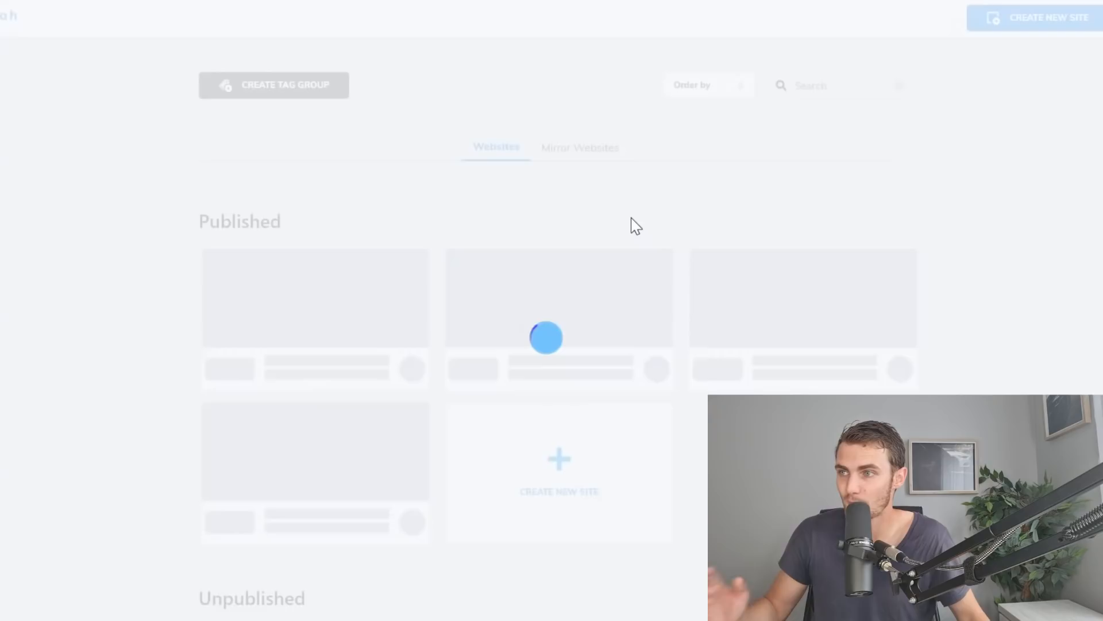
# - Start a new Cheetah website and search the templates for 'opt' to find the reverse opt-in page
pyautogui.click(558, 467)
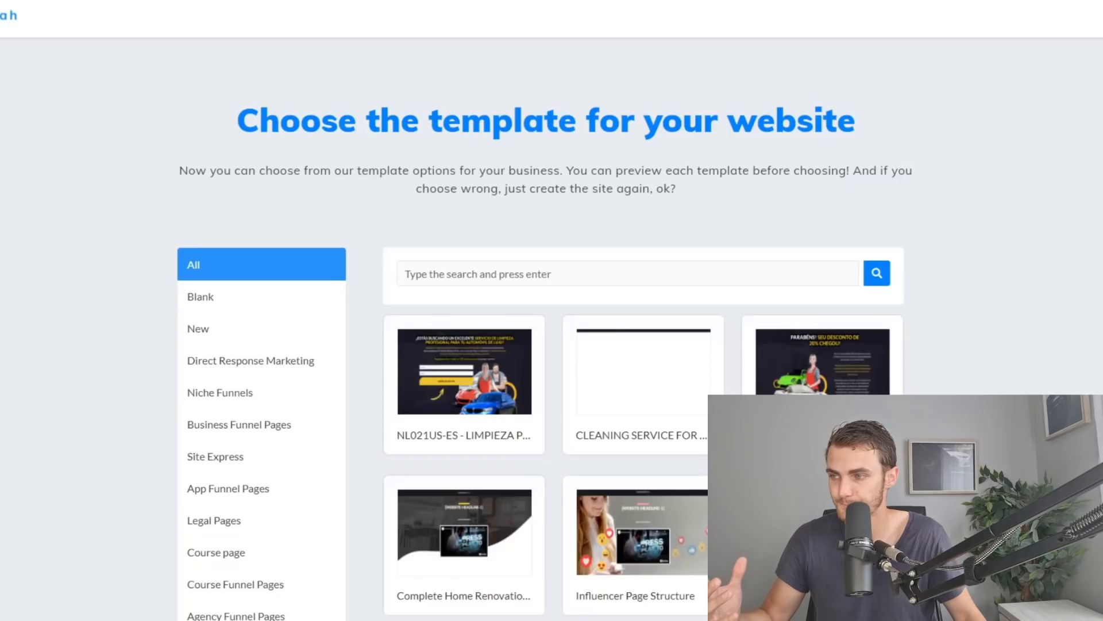
pyautogui.write('opt')
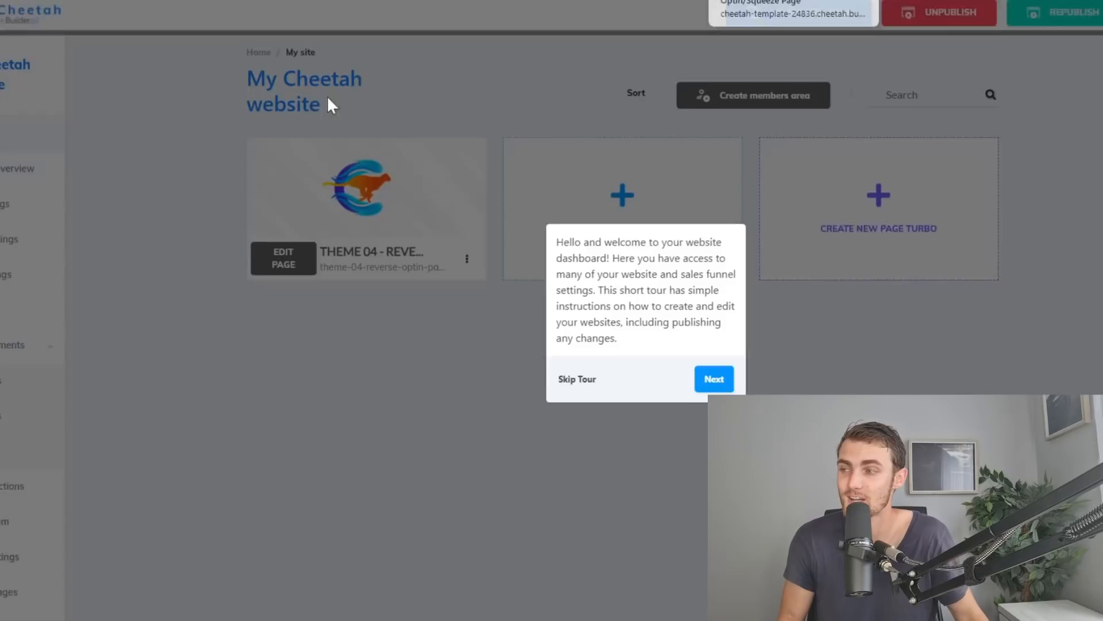
pyautogui.click(714, 378)
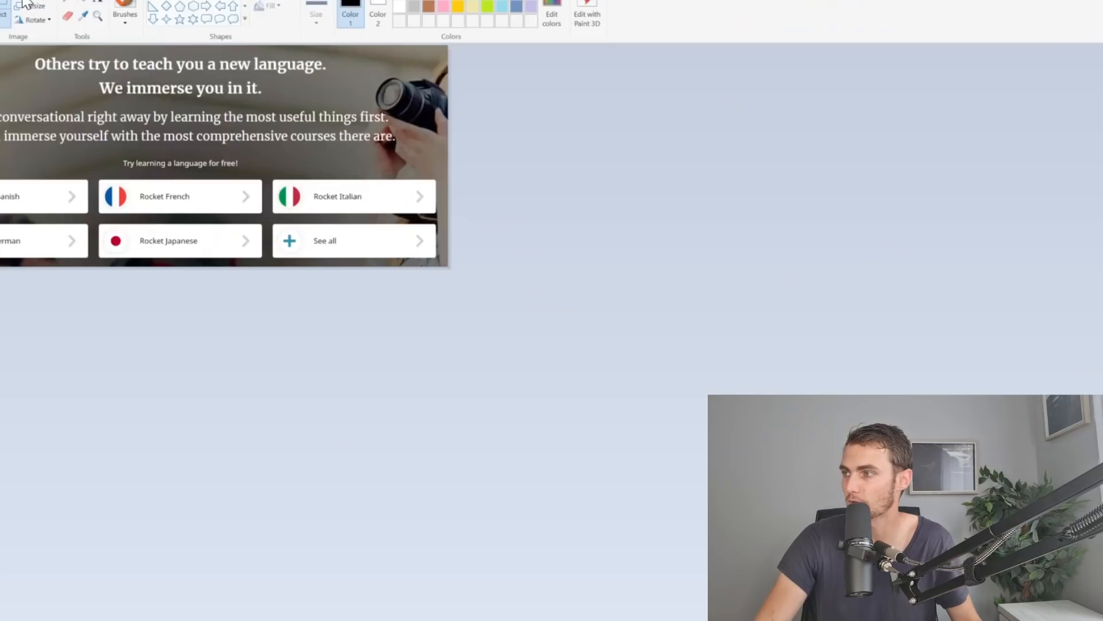
# - Save the cropped Rocket Languages banner from Paint under the file name 'finalh'
pyautogui.write('finalh')
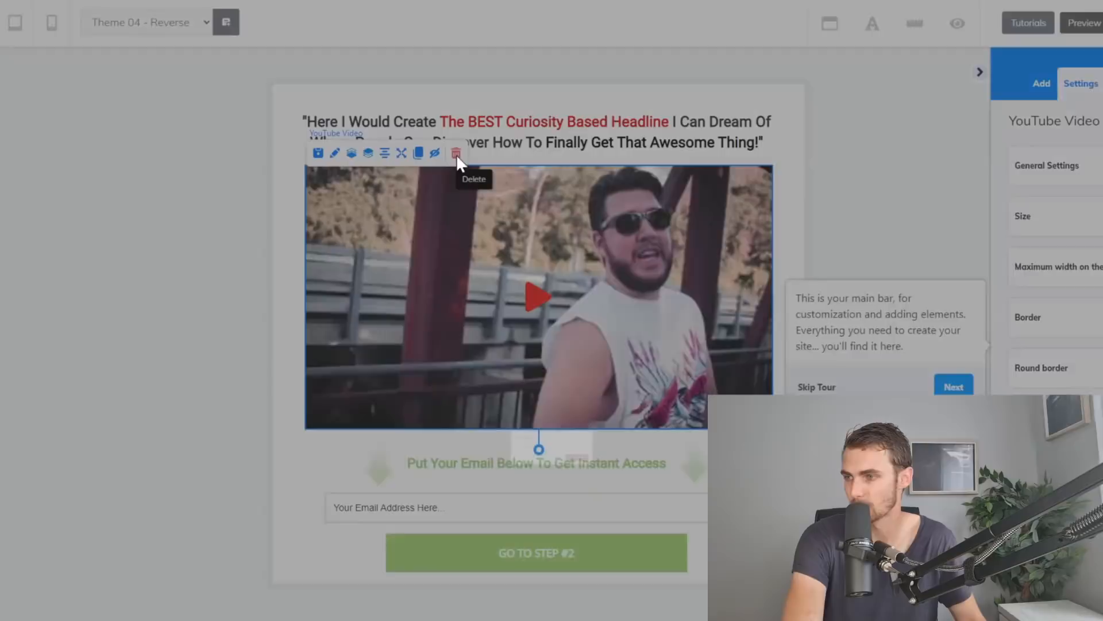
# - Remove the YouTube video under the headline and edit the placeholder image element in its place
pyautogui.click(457, 153)
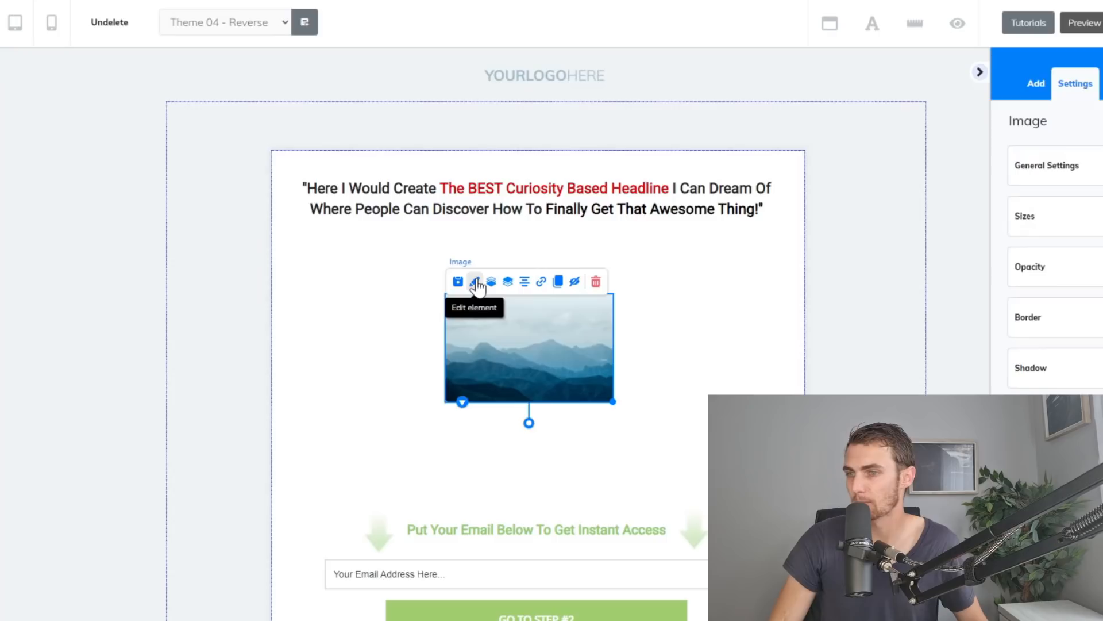
pyautogui.click(474, 281)
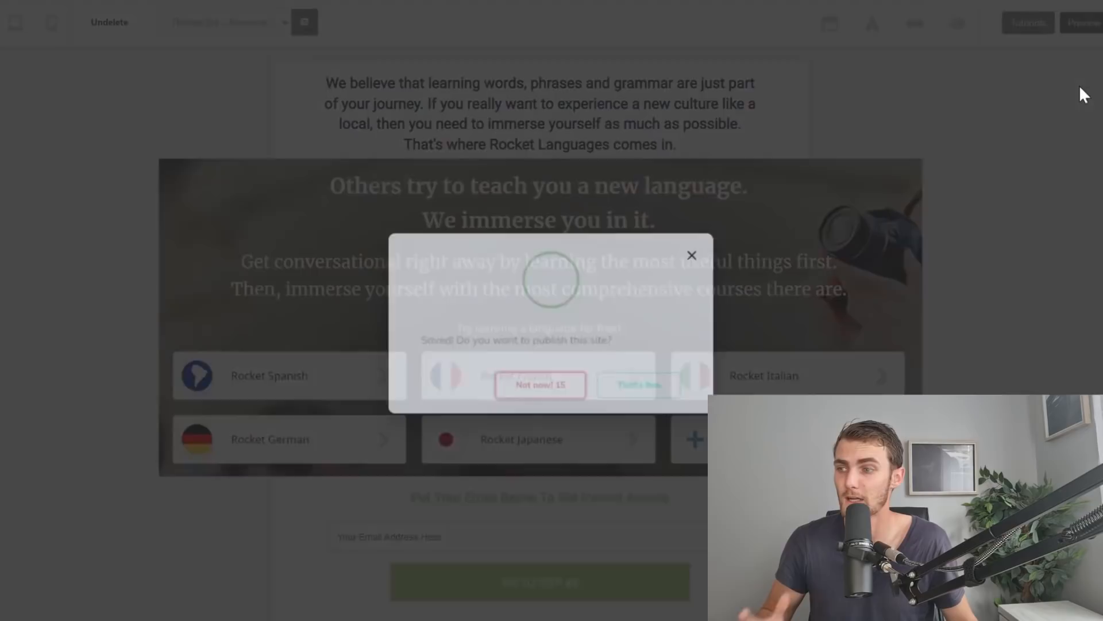
# - Publish the saved opt-in page with the Rocket Languages banner and intro text
pyautogui.click(692, 255)
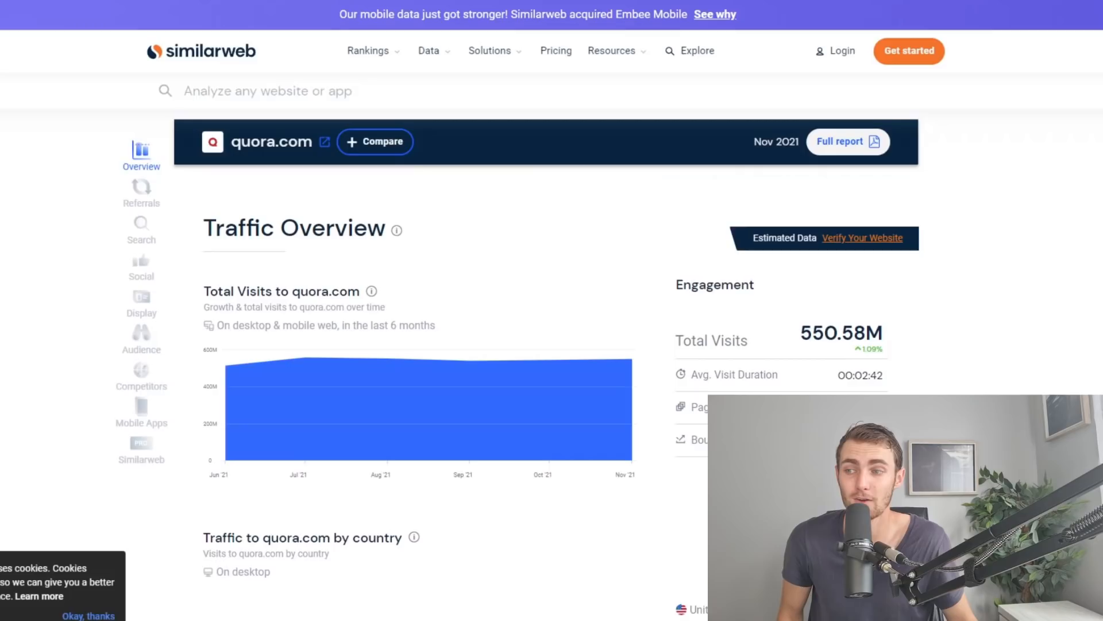
pyautogui.scroll(-3)
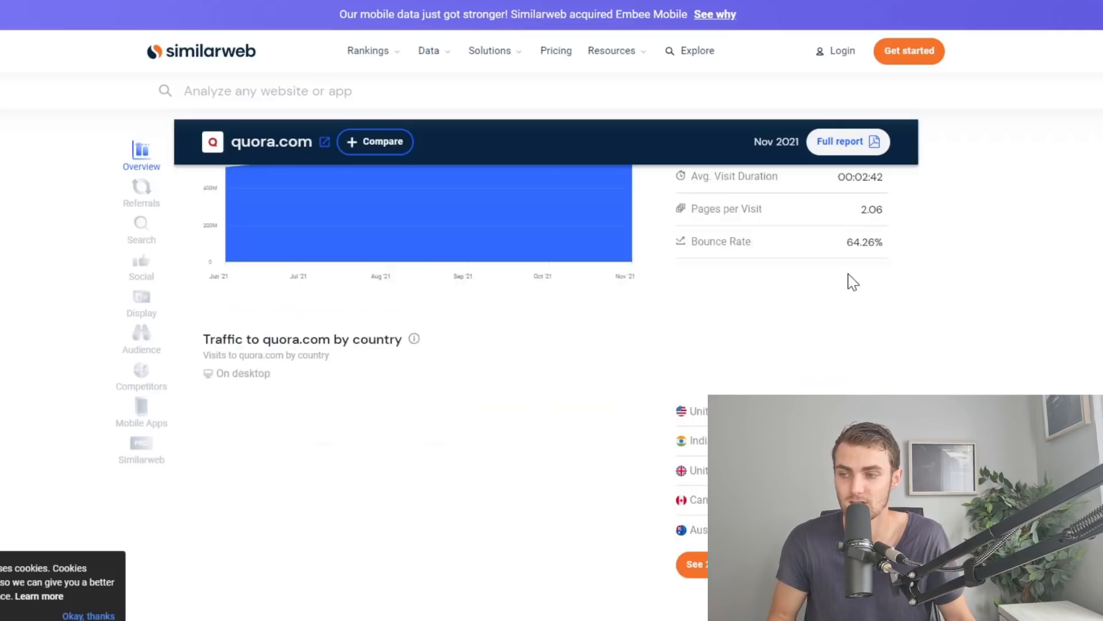
pyautogui.scroll(3)
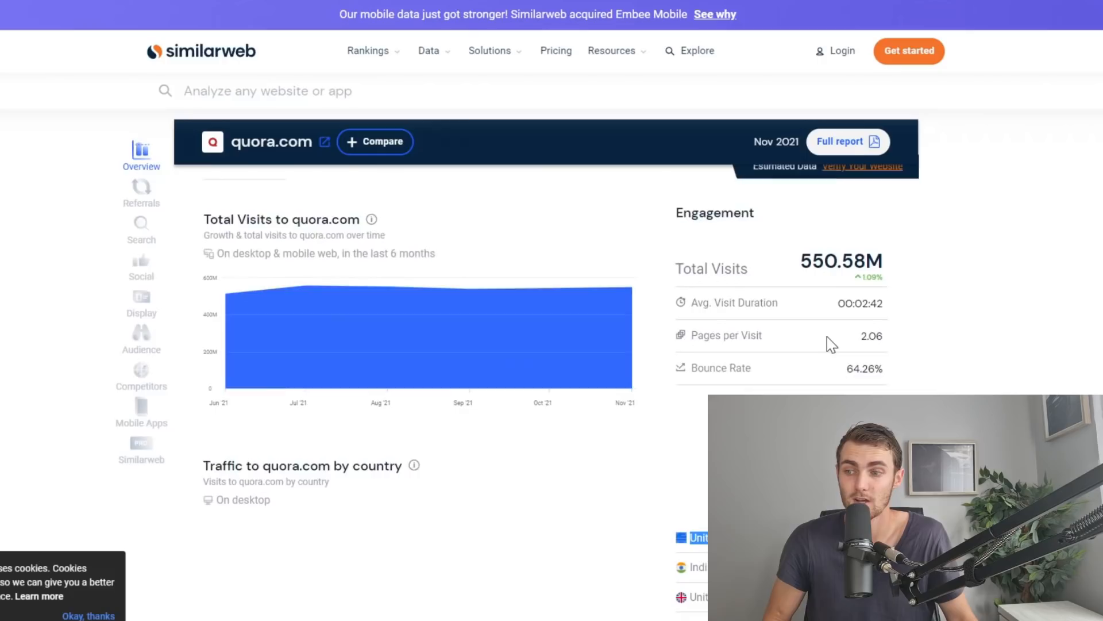
pyautogui.scroll(-3)
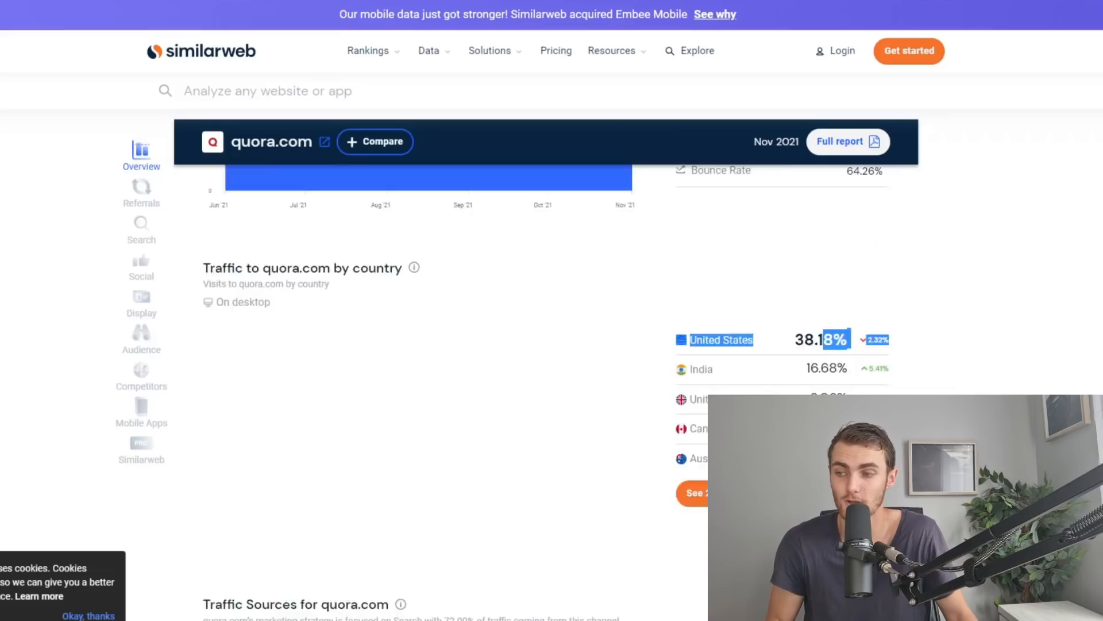
pyautogui.scroll(-3)
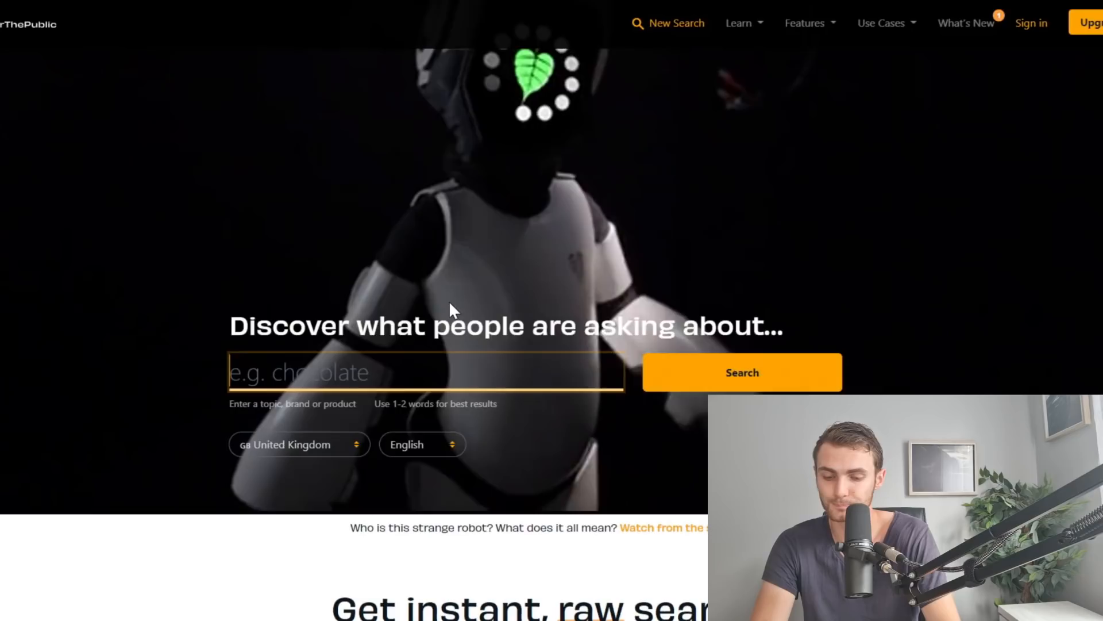
# - Search AnswerThePublic for 'learn french' to bring up its question wheel
pyautogui.click(742, 371)
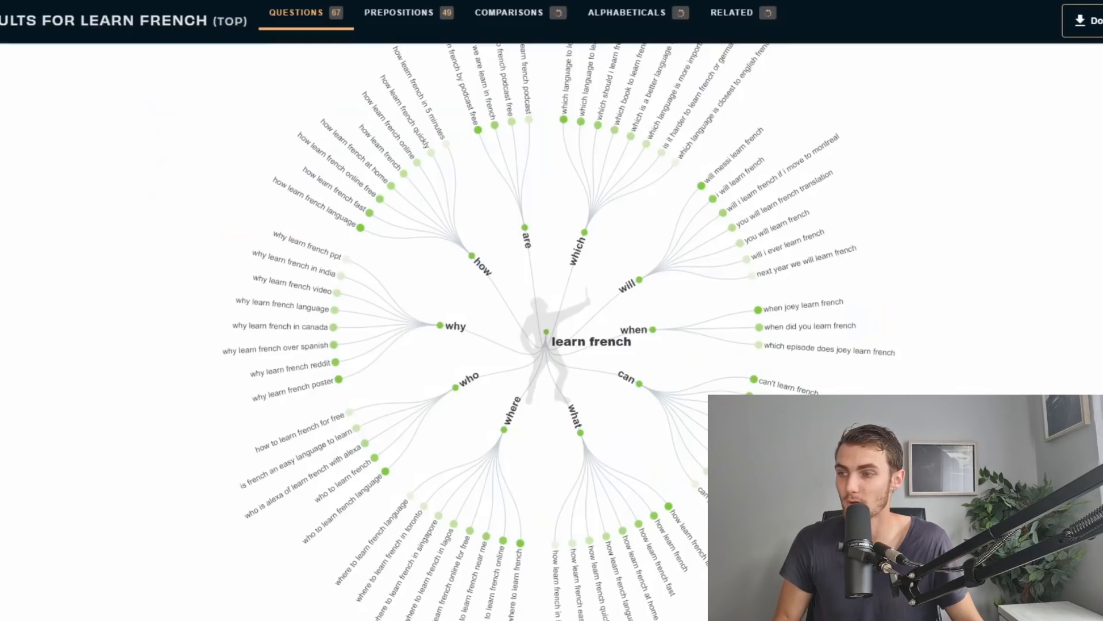
pyautogui.moveTo(882, 386)
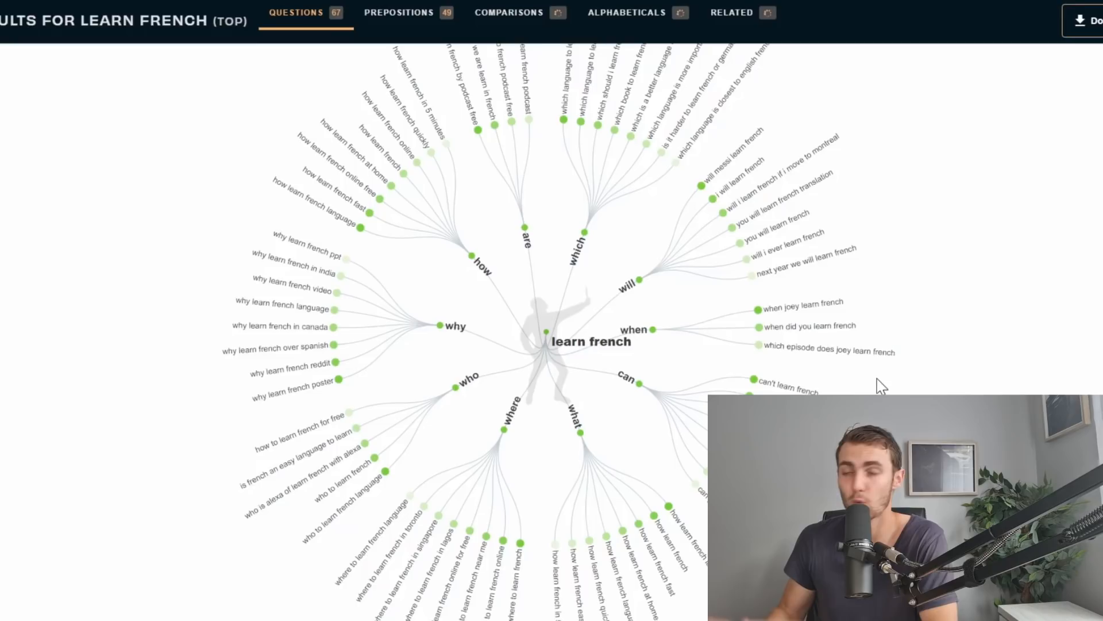